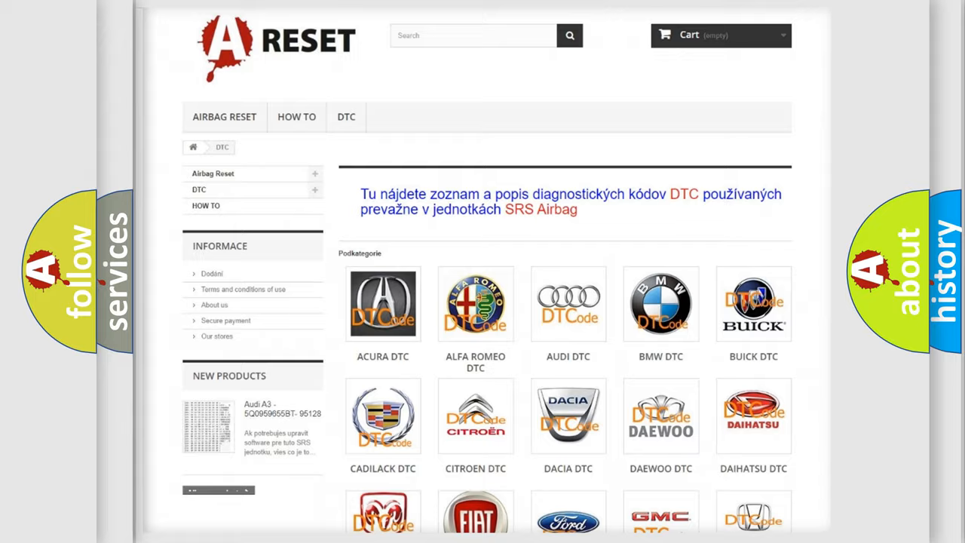
scroll(down, 3)
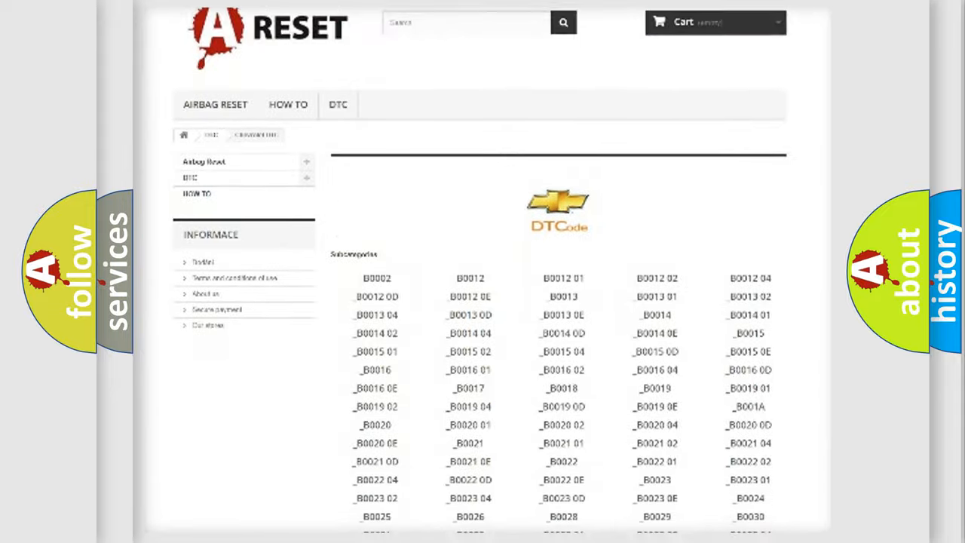
scroll(down, 3)
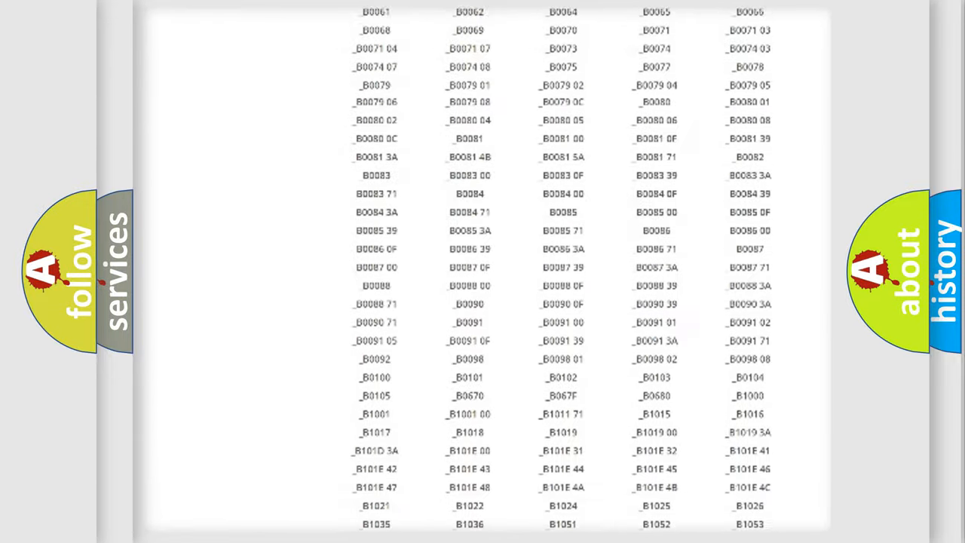